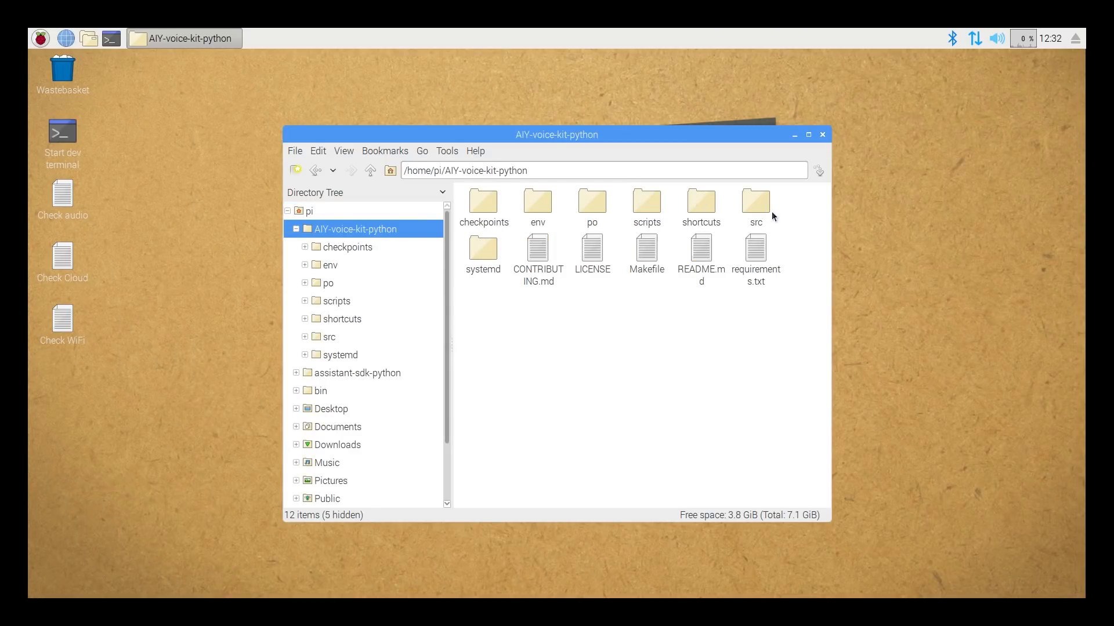
Enter the src folder of AIY-voice-kit-python and pick cloudspeech_demo.py among the demo scripts.
double_click(757, 201)
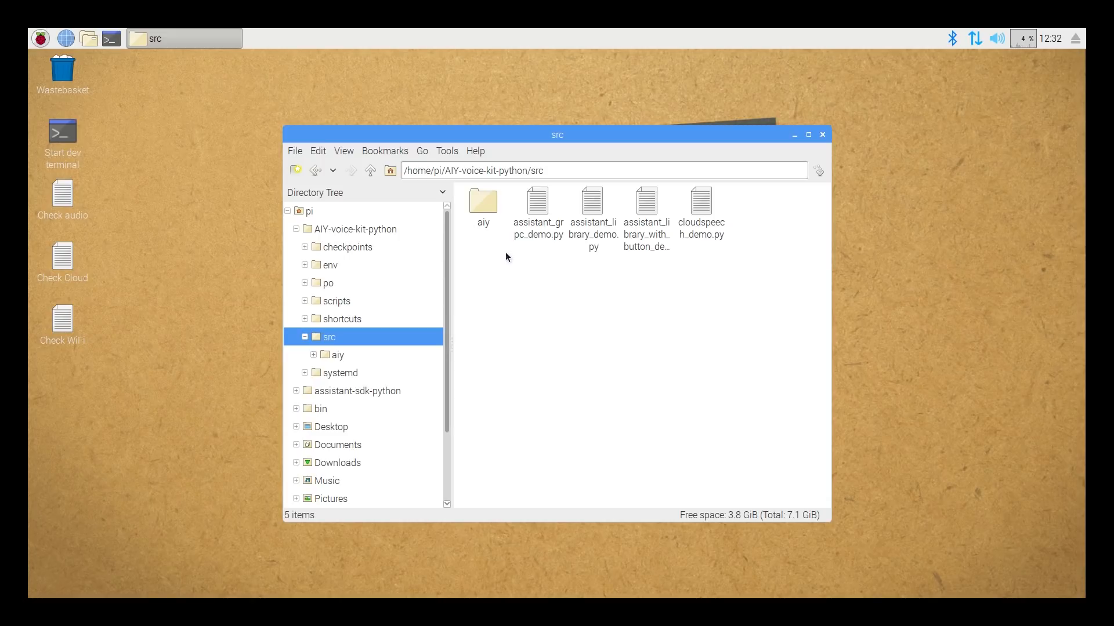
mouse_move(687, 272)
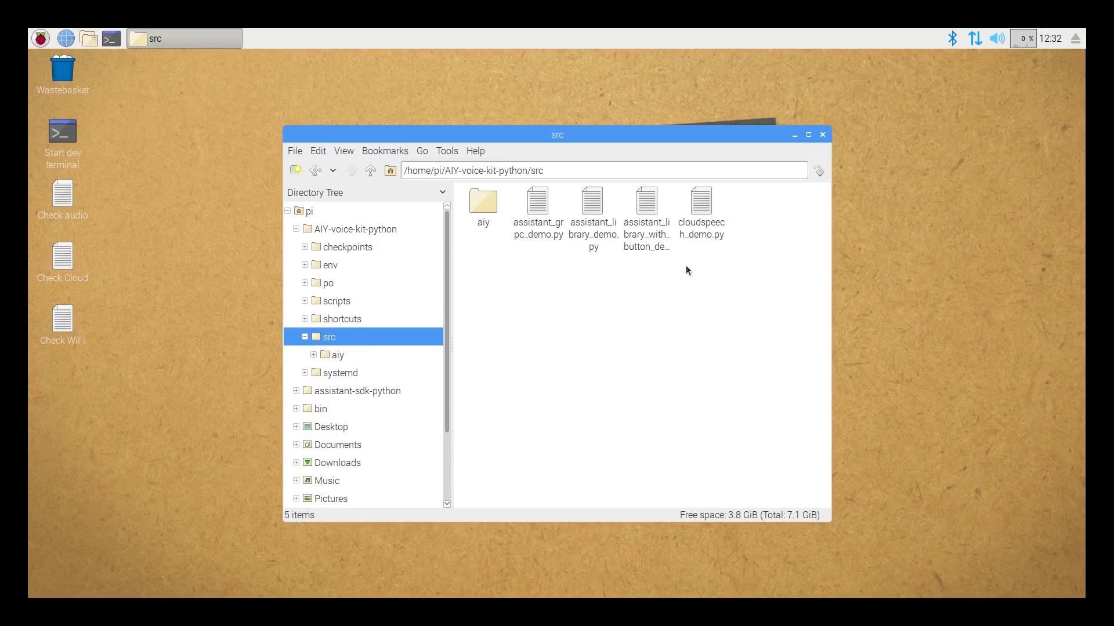
mouse_move(703, 218)
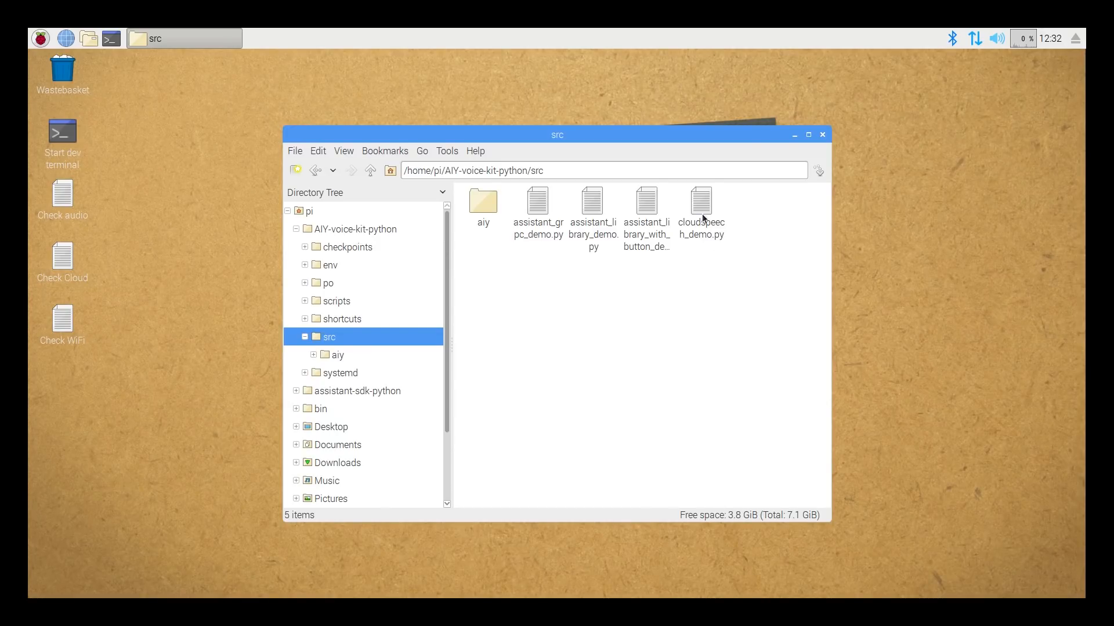
left_click(702, 201)
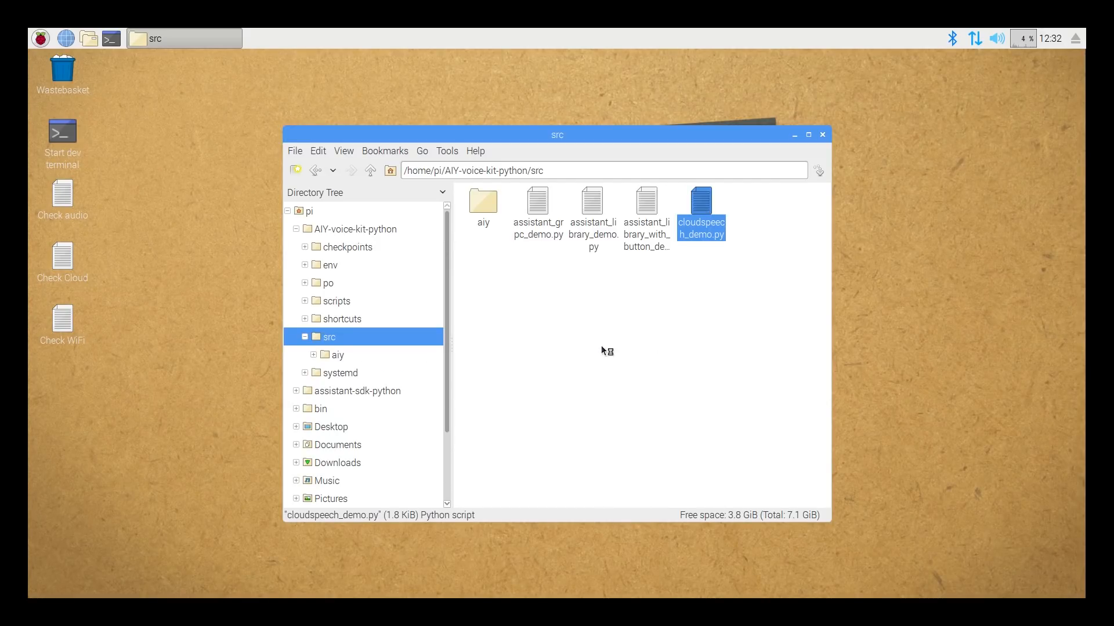
View cloudspeech_demo.py and its expected voice phrases in Thonny, then close the editor.
double_click(701, 202)
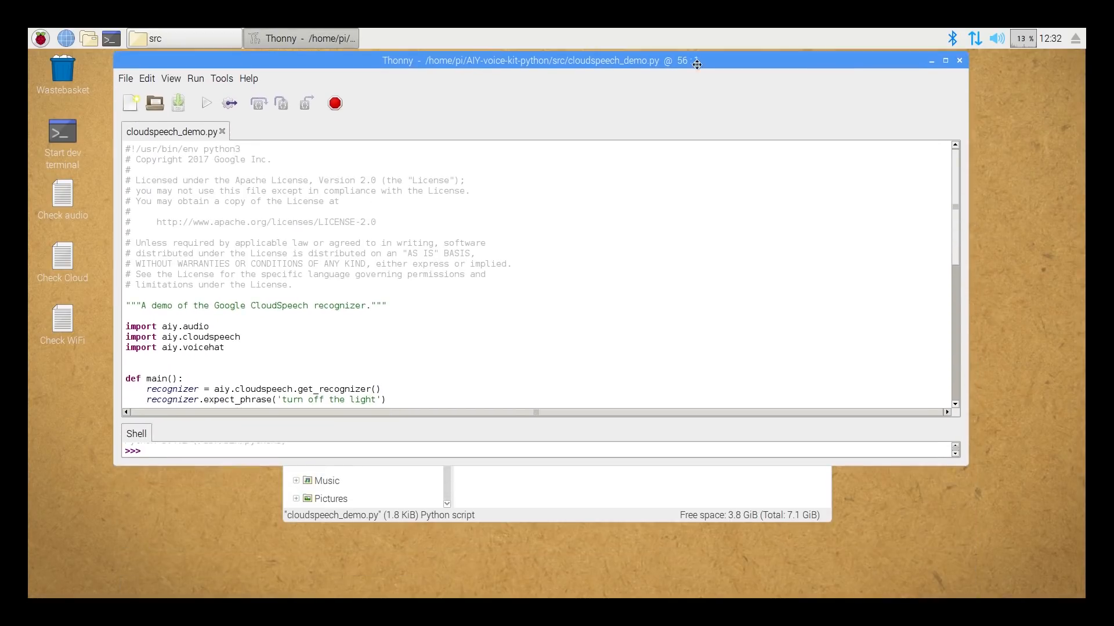
scroll("down", 3)
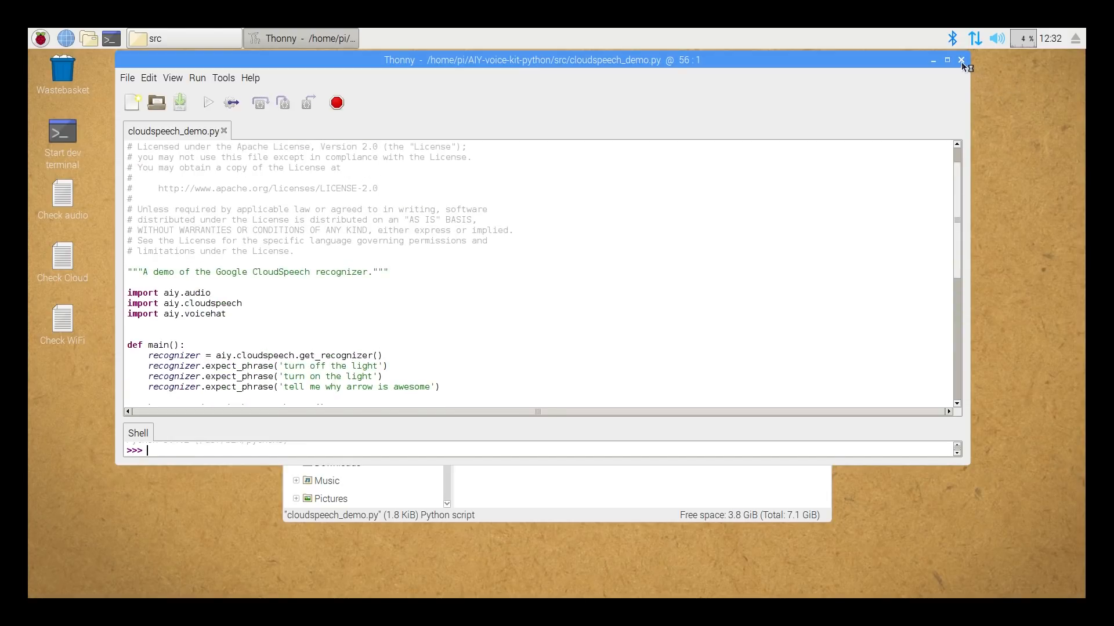
left_click(961, 61)
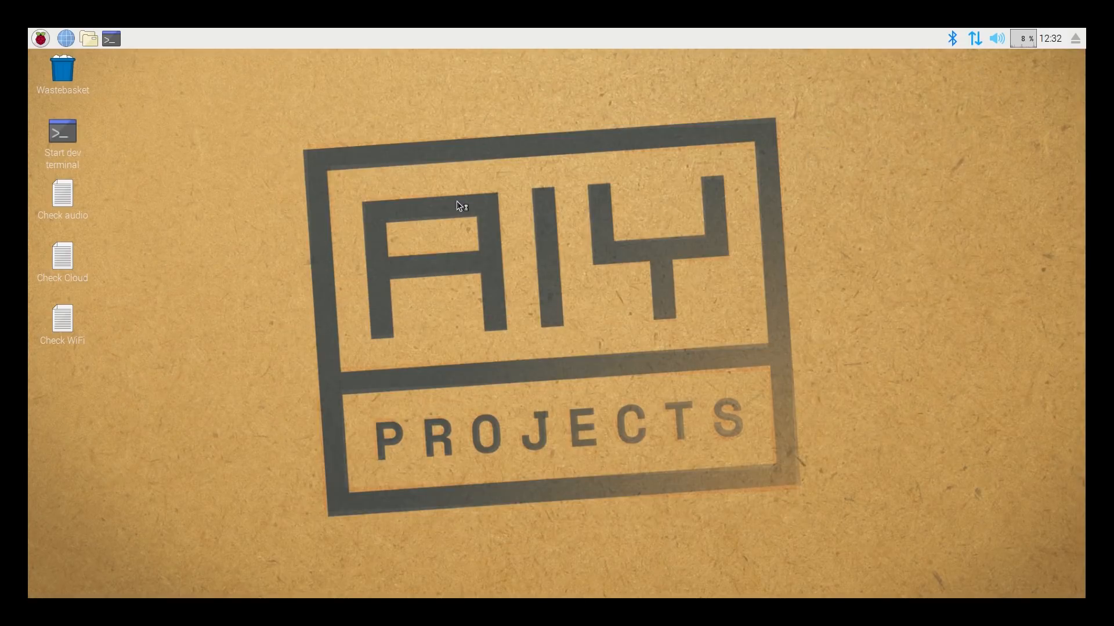
Launch the Start dev terminal and enter src/assistant_library_dem at its prompt.
double_click(63, 130)
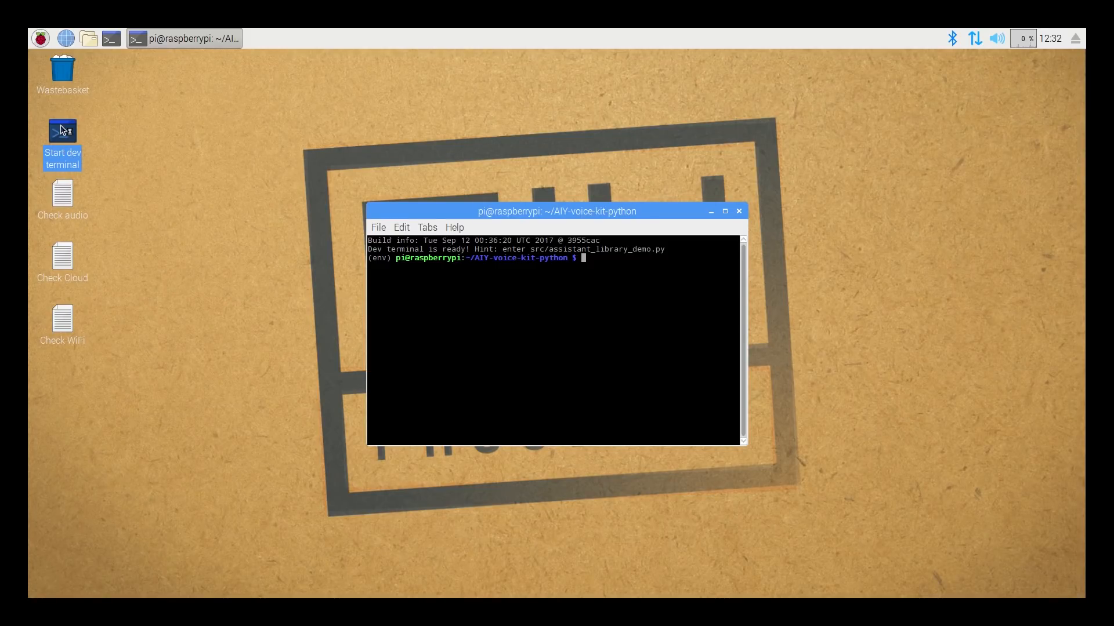
type("sr")
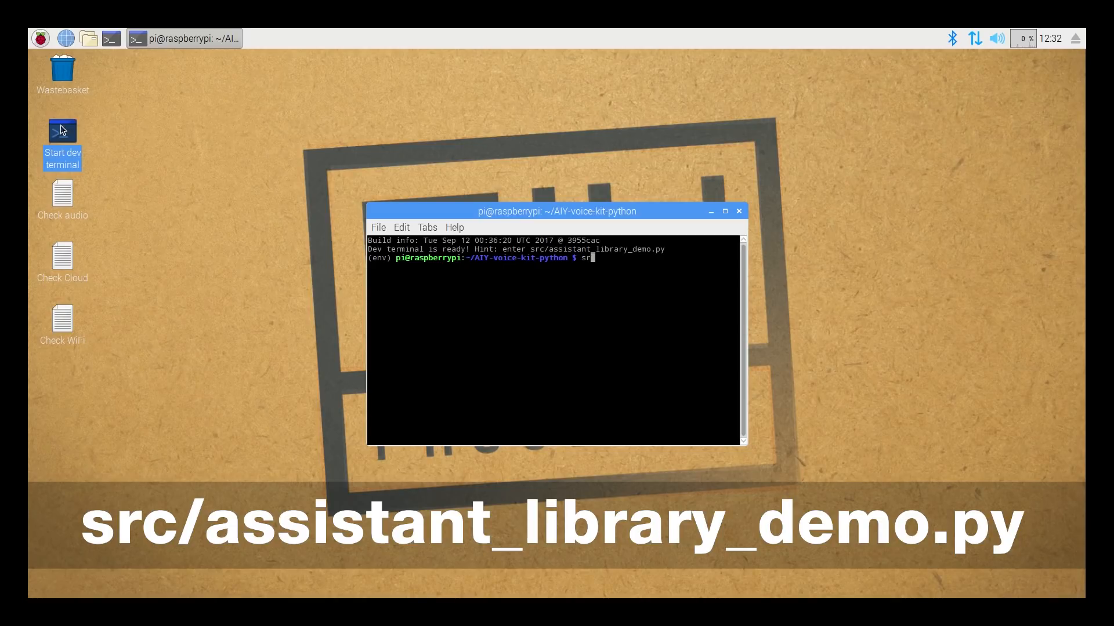
type("c/assis")
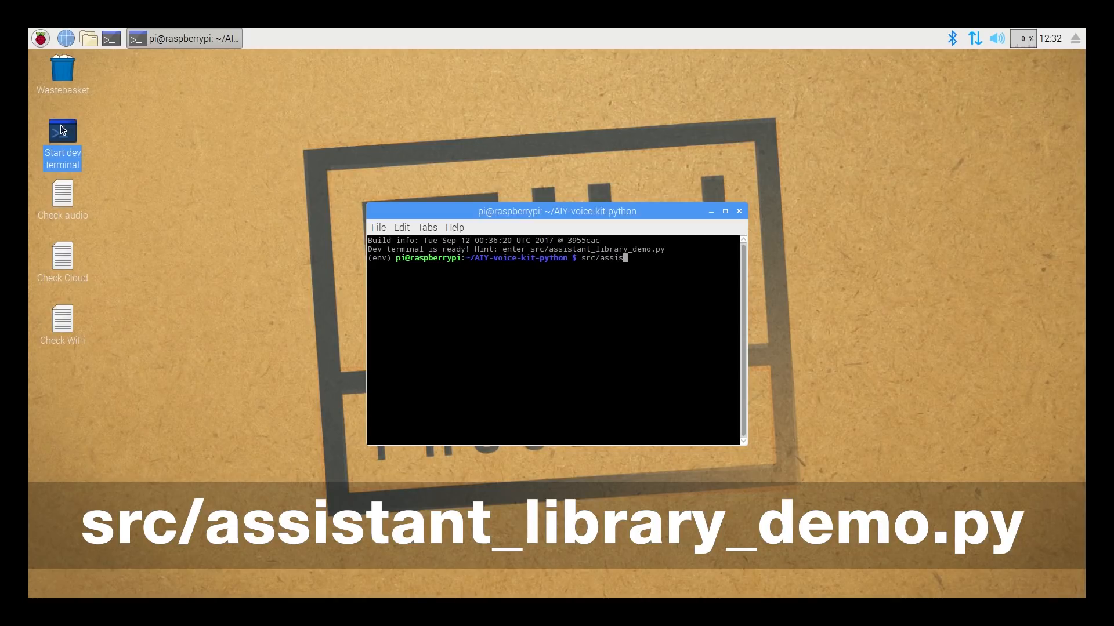
type("tant_lib")
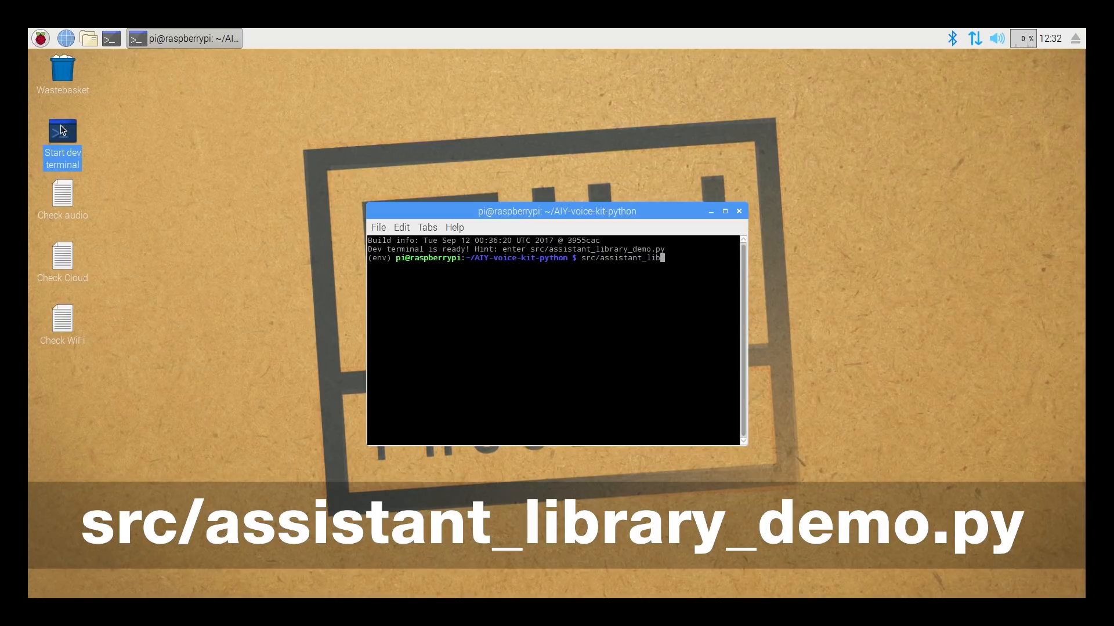
type("rary_dem")
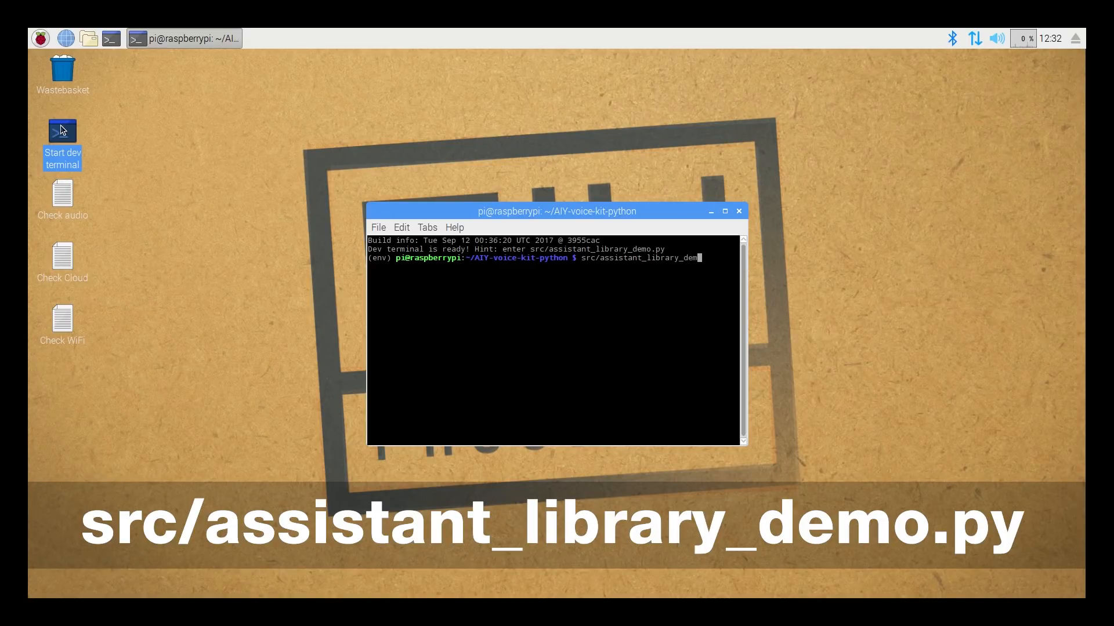